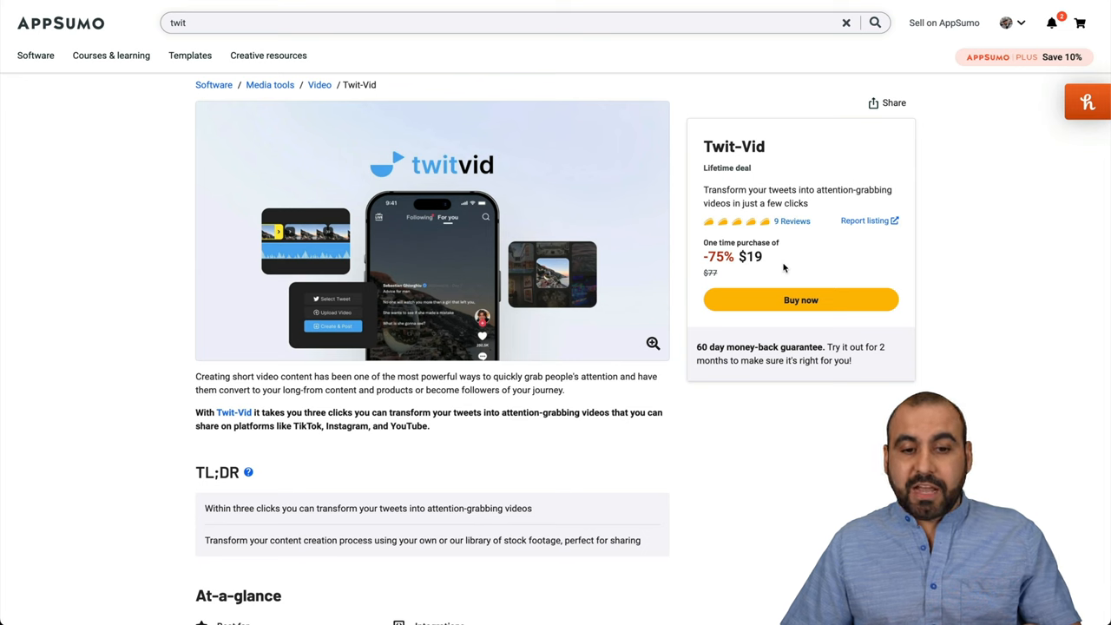
# Open TwitVid's Create video page, then bring up Greg Brockman's ChatGPT plugins tweet on Twitter
pyautogui.scroll(-3)
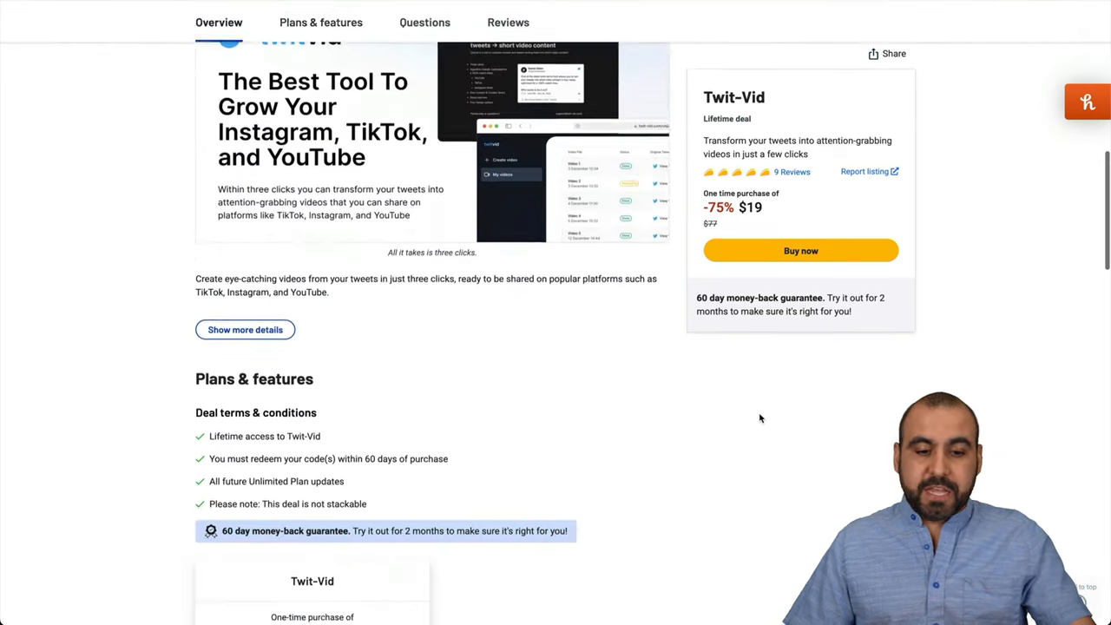
pyautogui.scroll(-3)
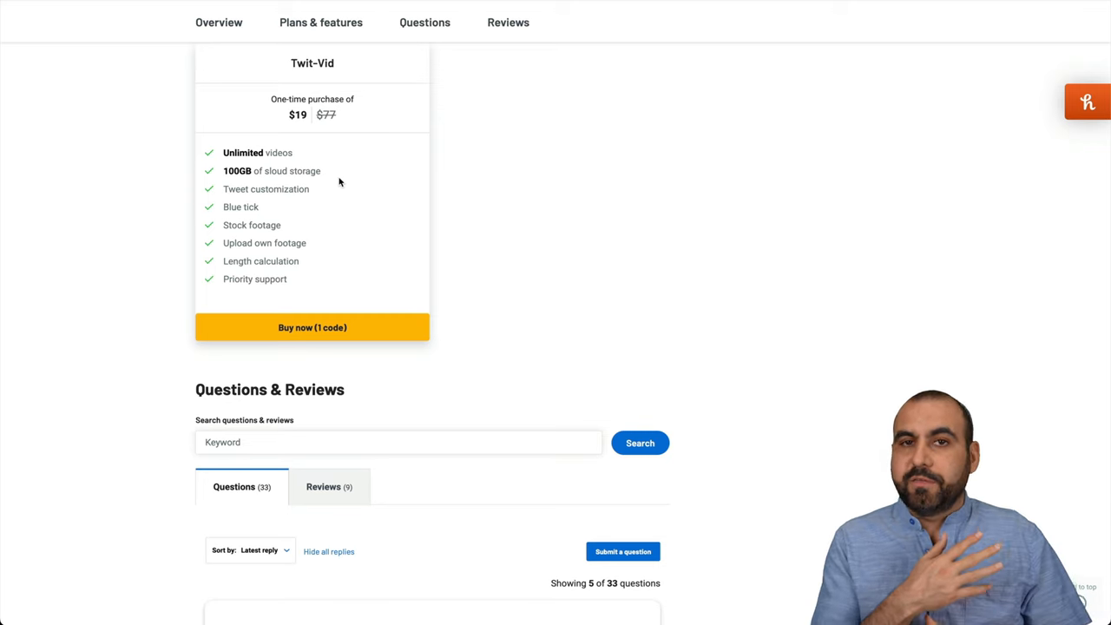
pyautogui.moveTo(386, 204)
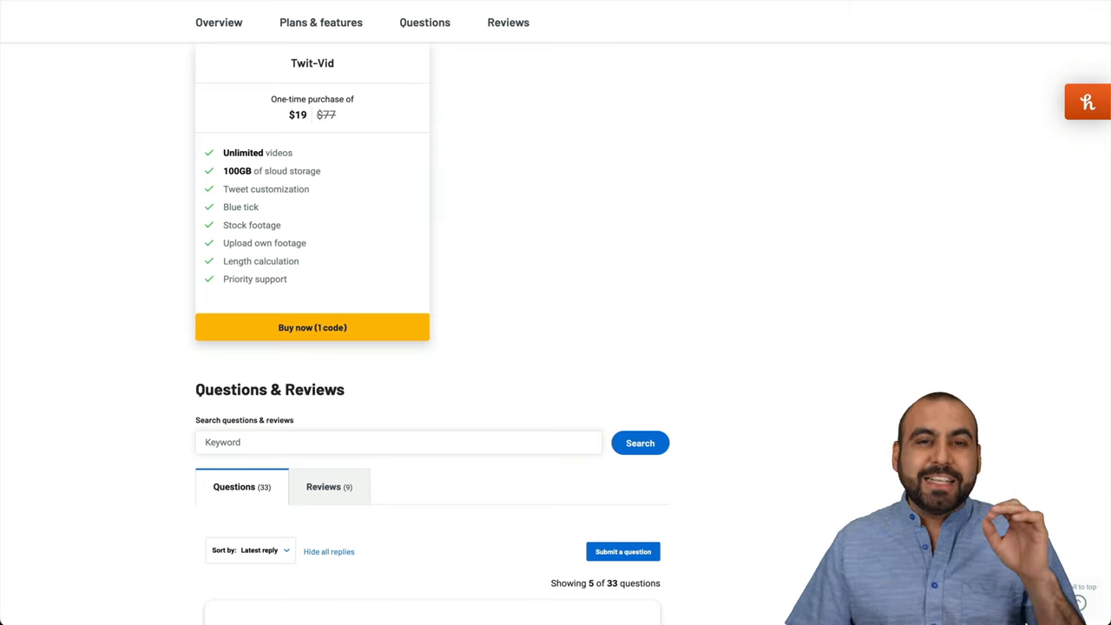
pyautogui.click(312, 327)
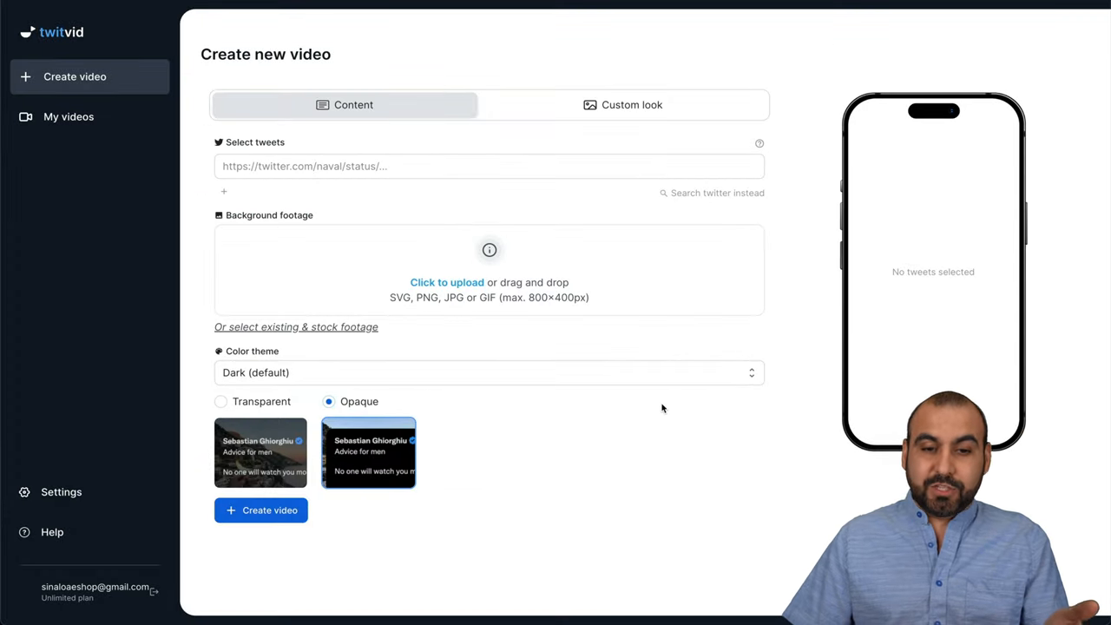
pyautogui.click(489, 167)
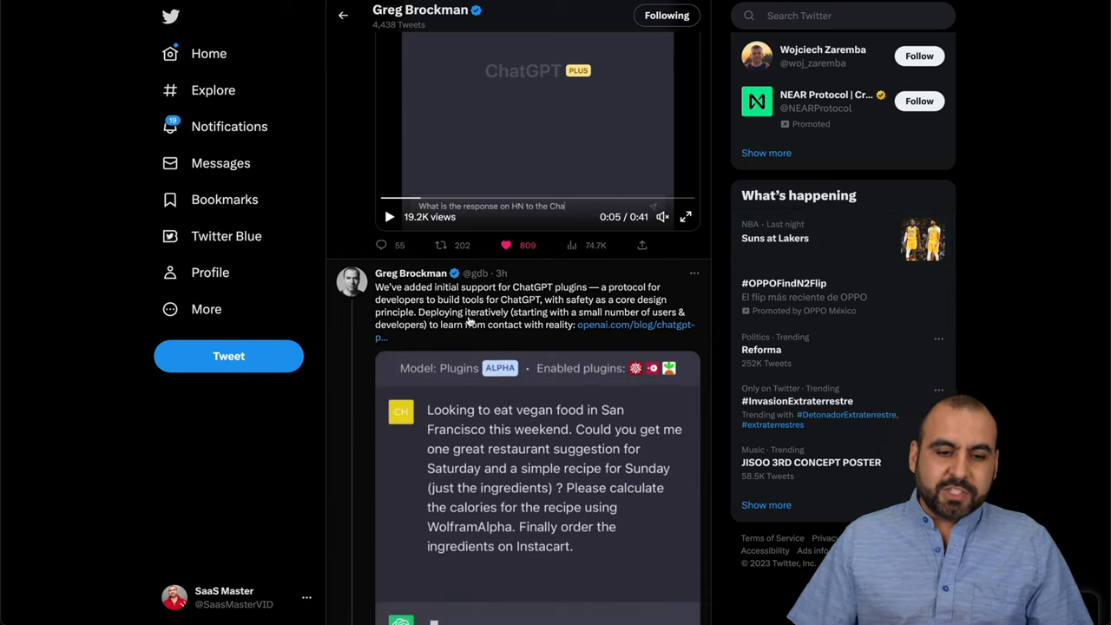
# Load the ChatGPT plugins tweet's URL into the Select tweets field and open the stock footage picker
pyautogui.click(521, 313)
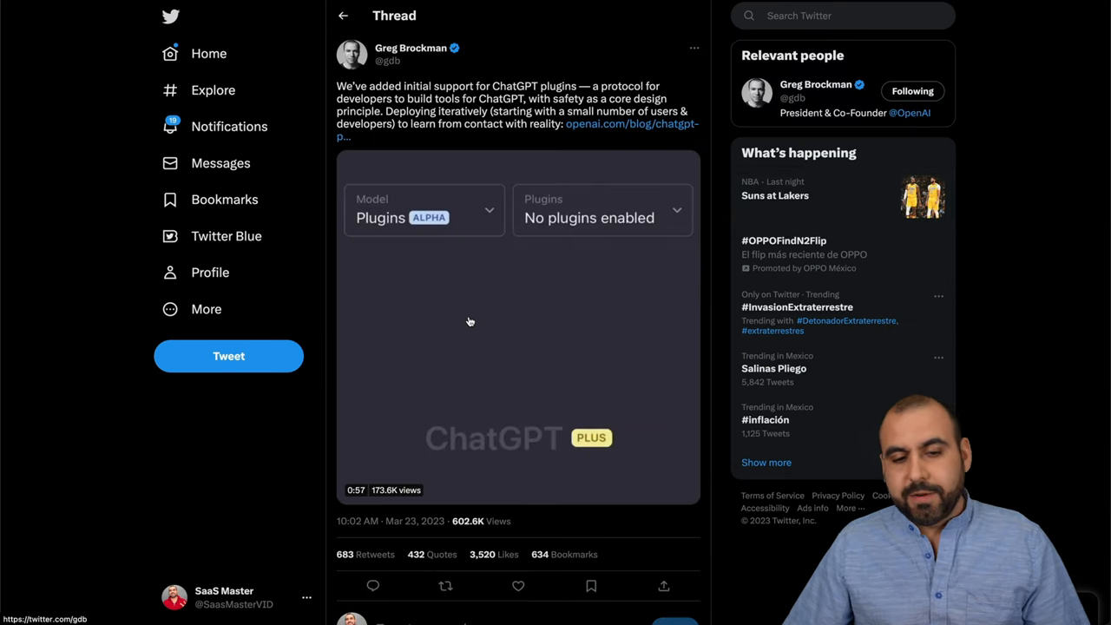
pyautogui.click(601, 217)
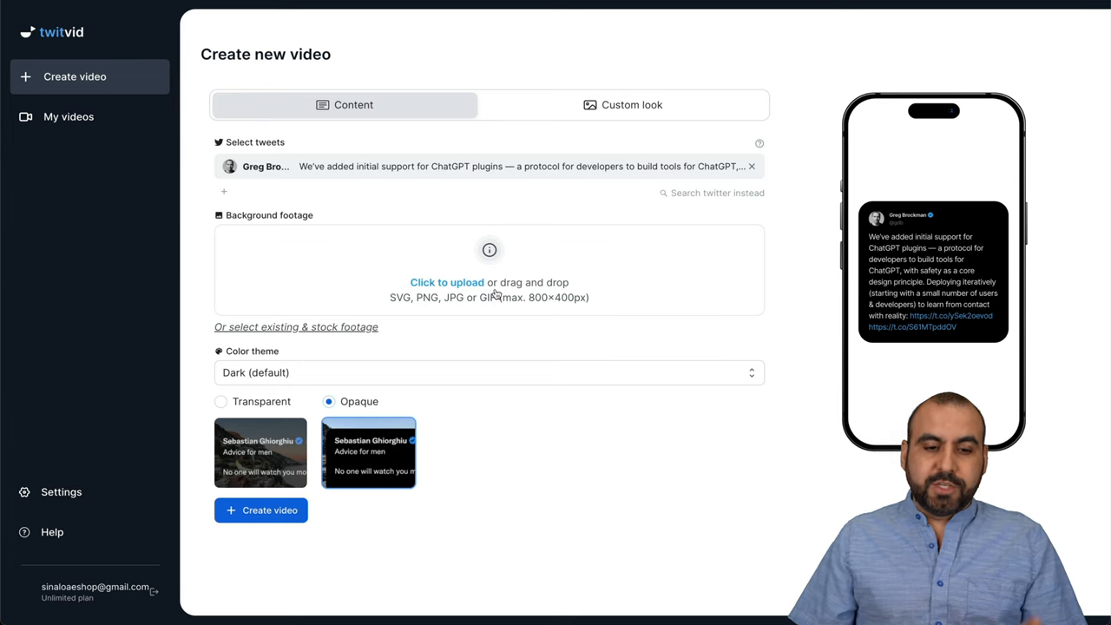
pyautogui.moveTo(507, 323)
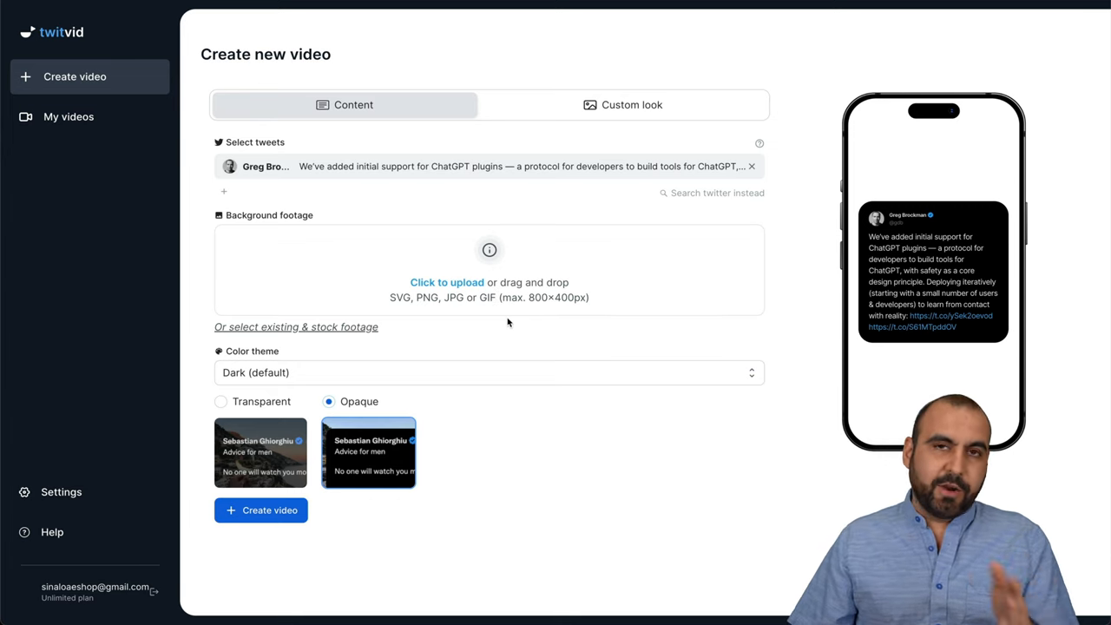
pyautogui.click(295, 327)
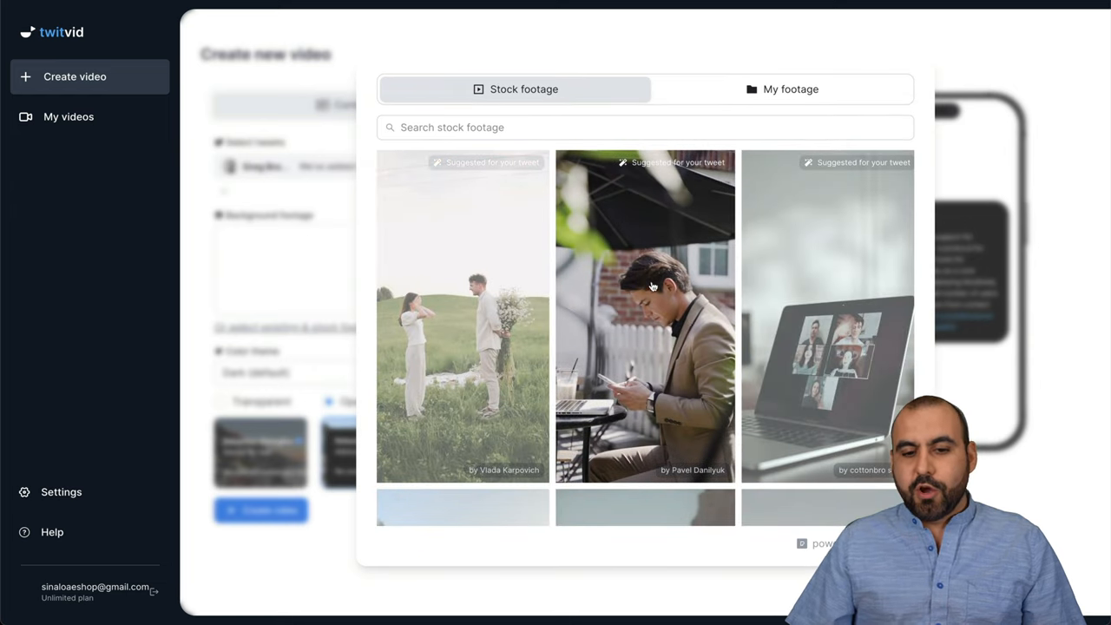
# Search the stock footage for "ai" and set the Pavel Daniliyuk robot clip as background
pyautogui.scroll(-3)
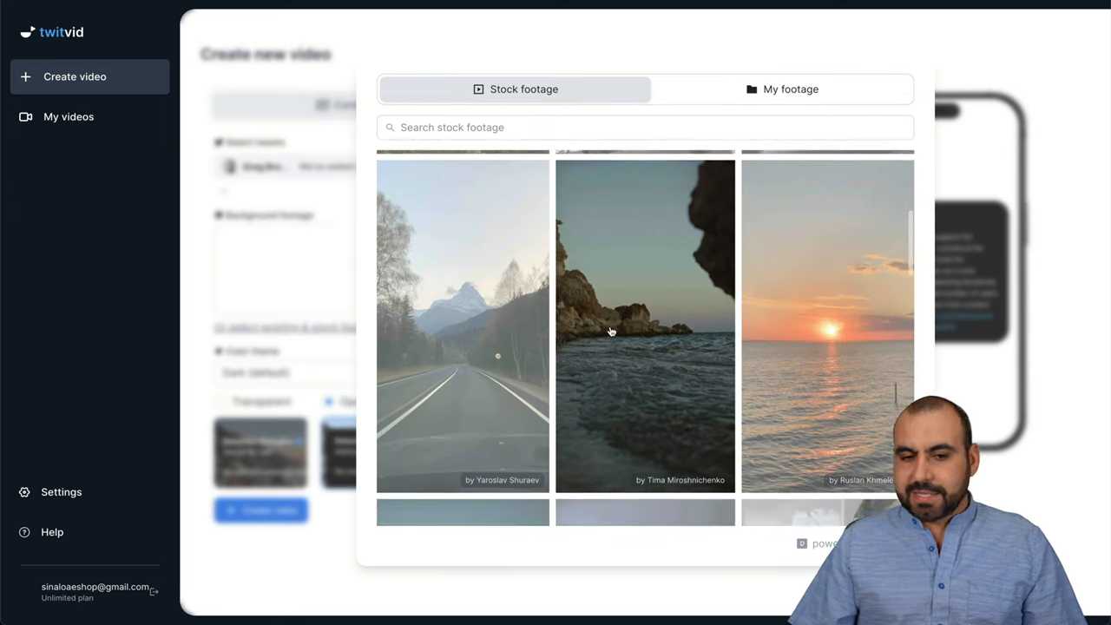
pyautogui.write('ai')
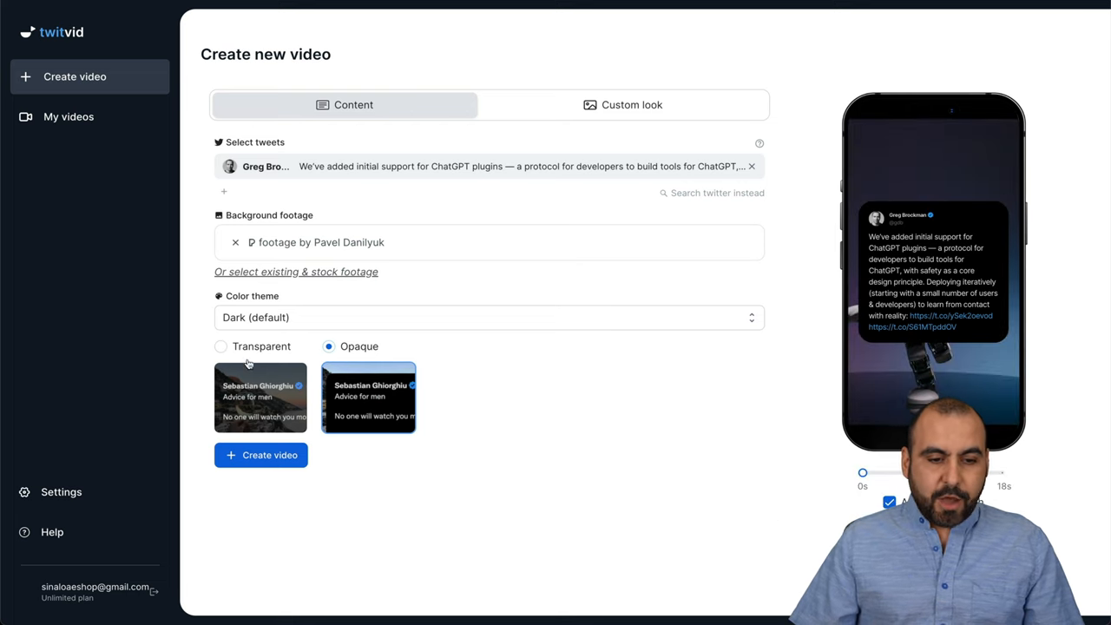
# Set the tweet card color to Transparent and render the video with Create video
pyautogui.click(222, 347)
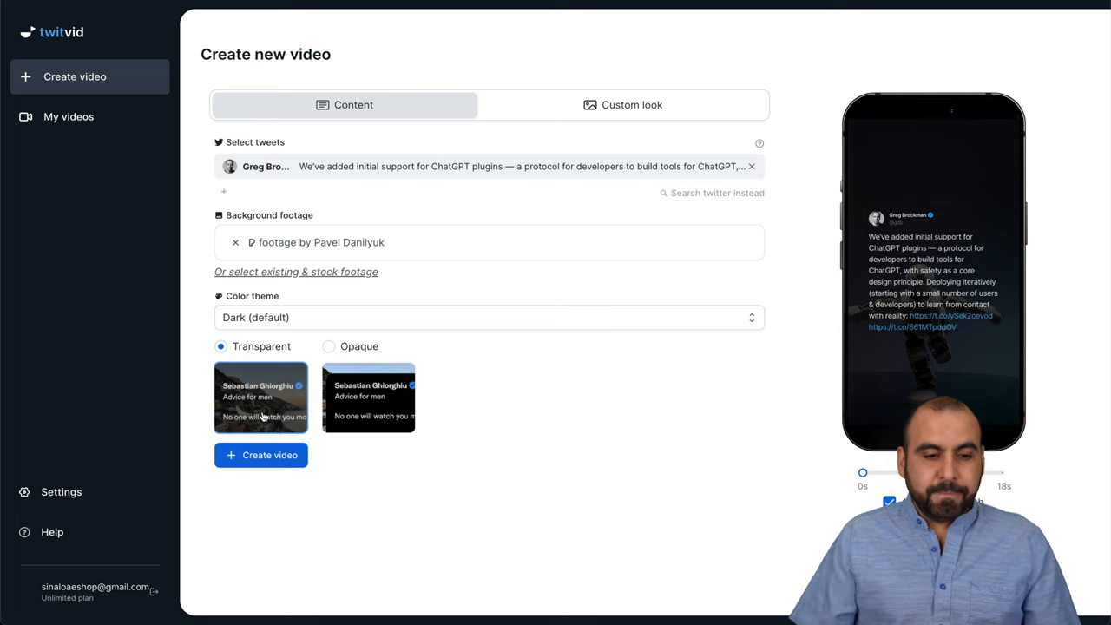
pyautogui.click(261, 455)
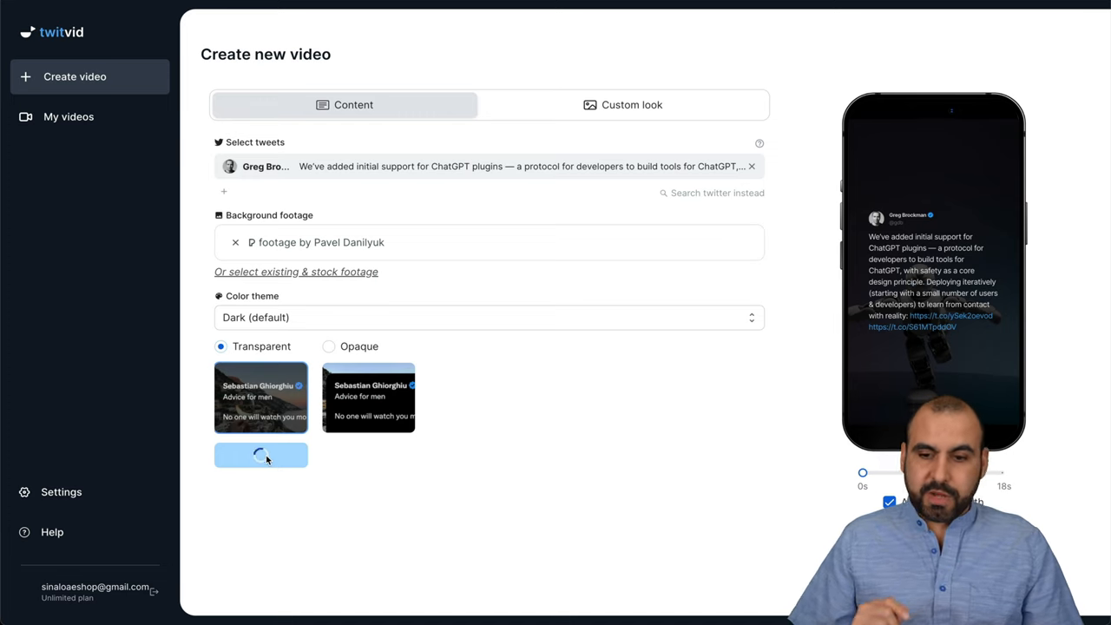
pyautogui.click(260, 455)
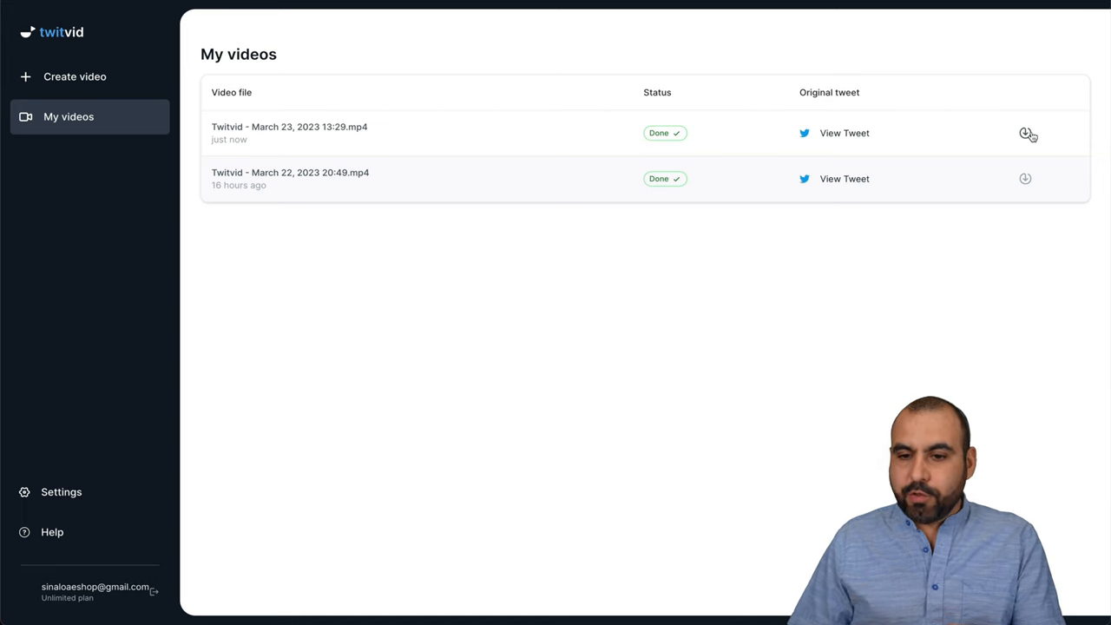
pyautogui.moveTo(646, 255)
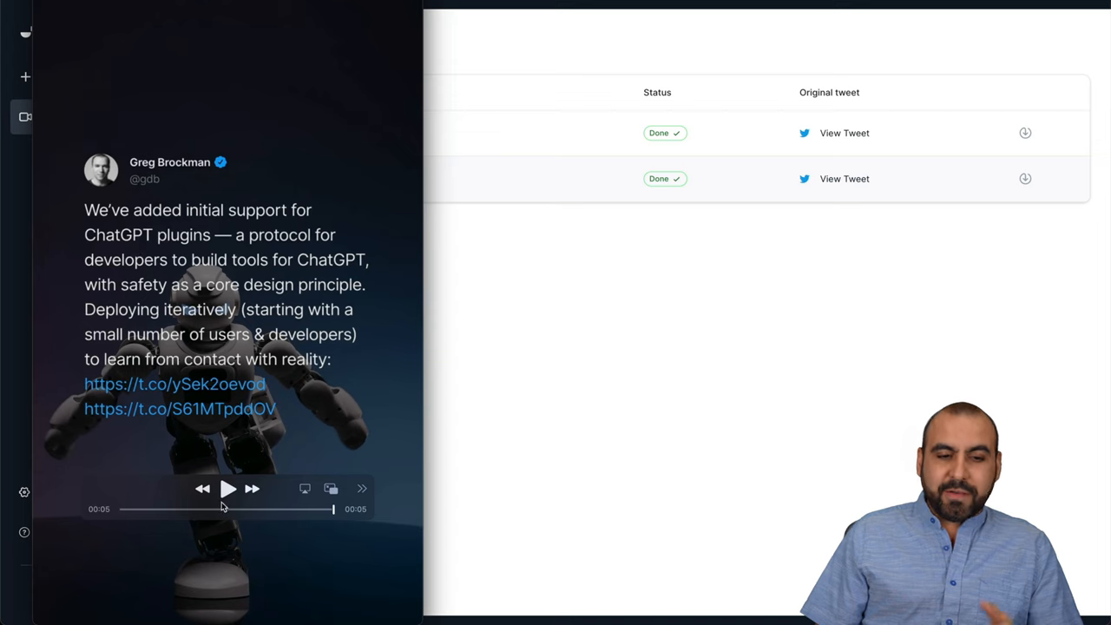
pyautogui.moveTo(229, 507)
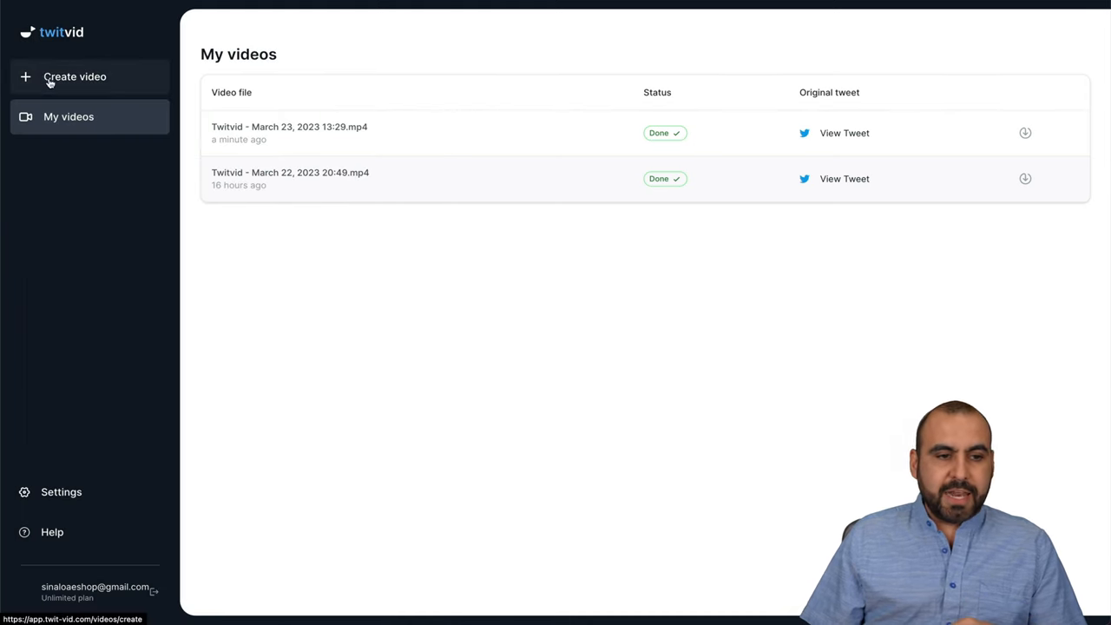
# Start a new video, review the Custom look and Content tabs, then go to account Settings
pyautogui.click(75, 77)
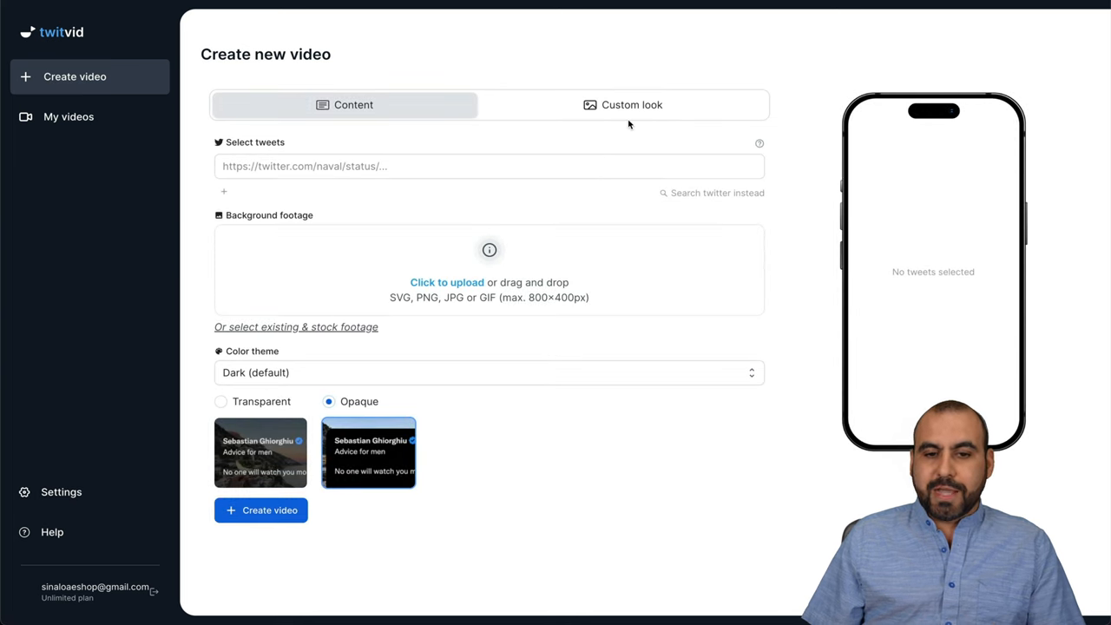
pyautogui.click(632, 104)
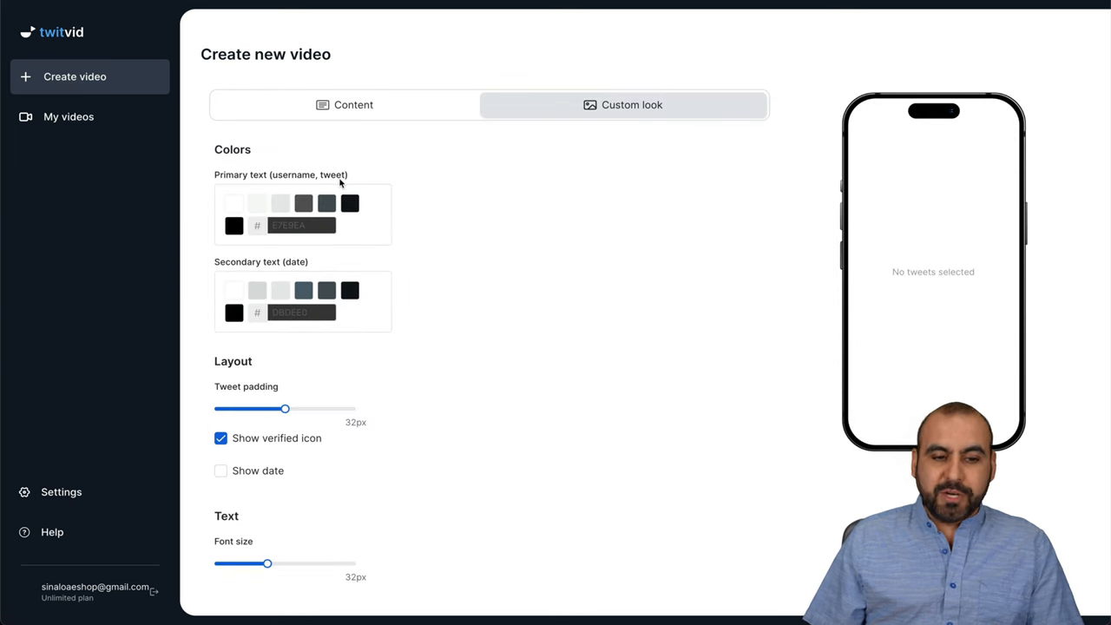
pyautogui.moveTo(285, 408); pyautogui.dragTo(285, 408)
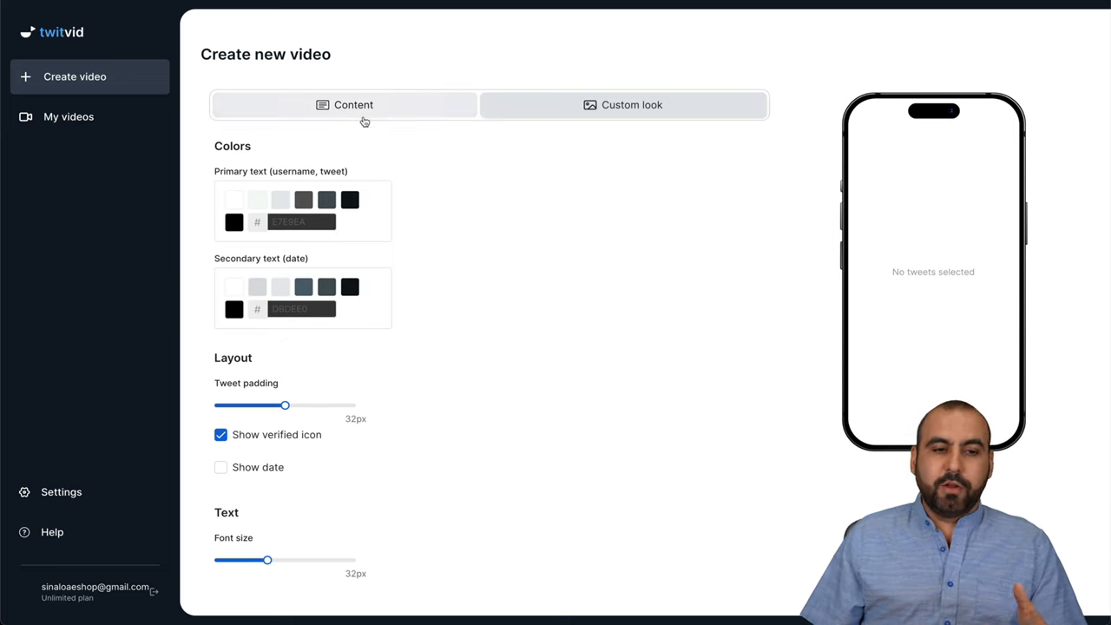
pyautogui.click(354, 104)
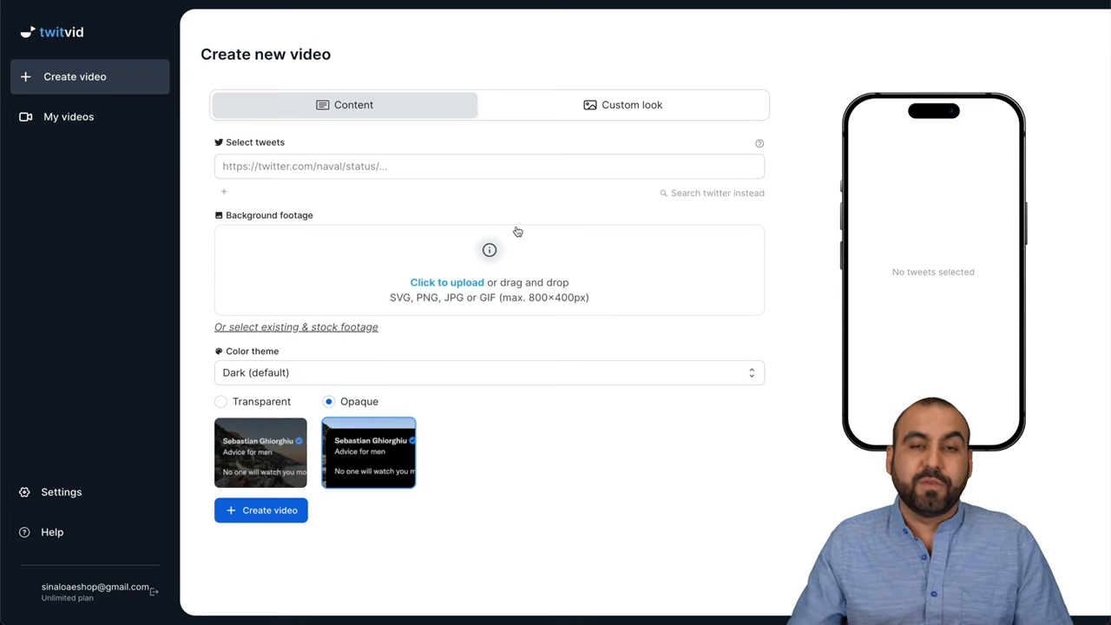
pyautogui.click(61, 492)
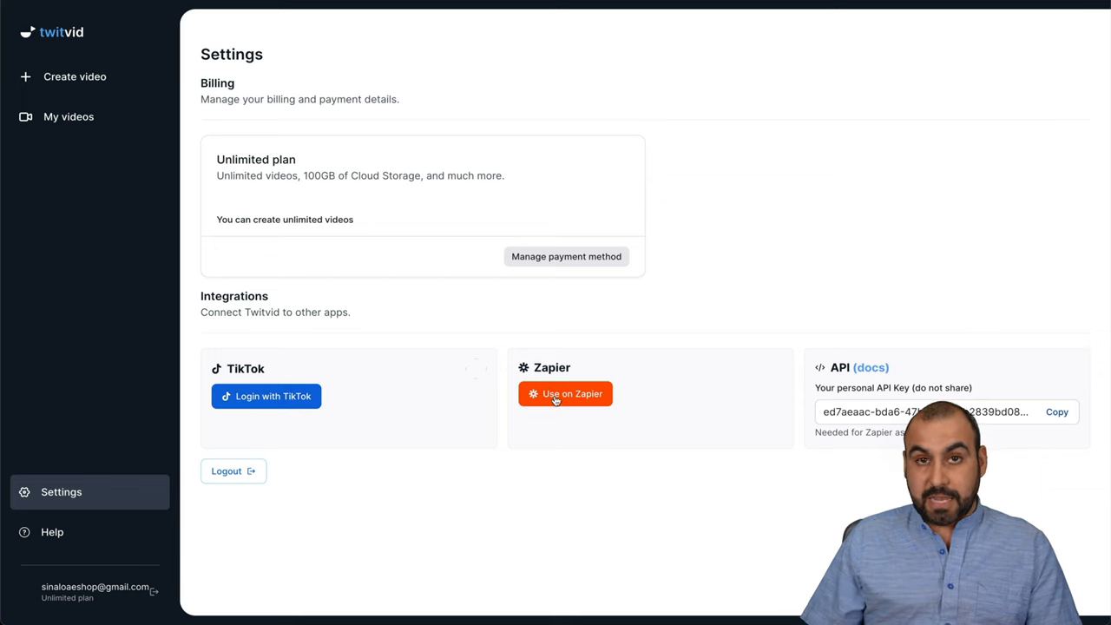
pyautogui.moveTo(848, 386)
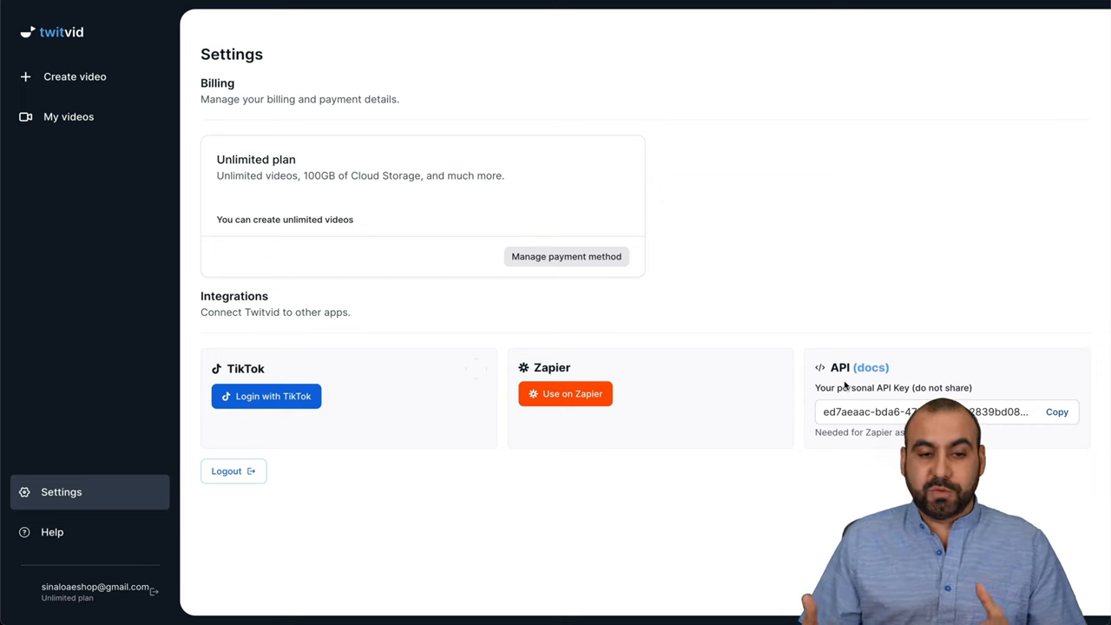
pyautogui.moveTo(721, 271)
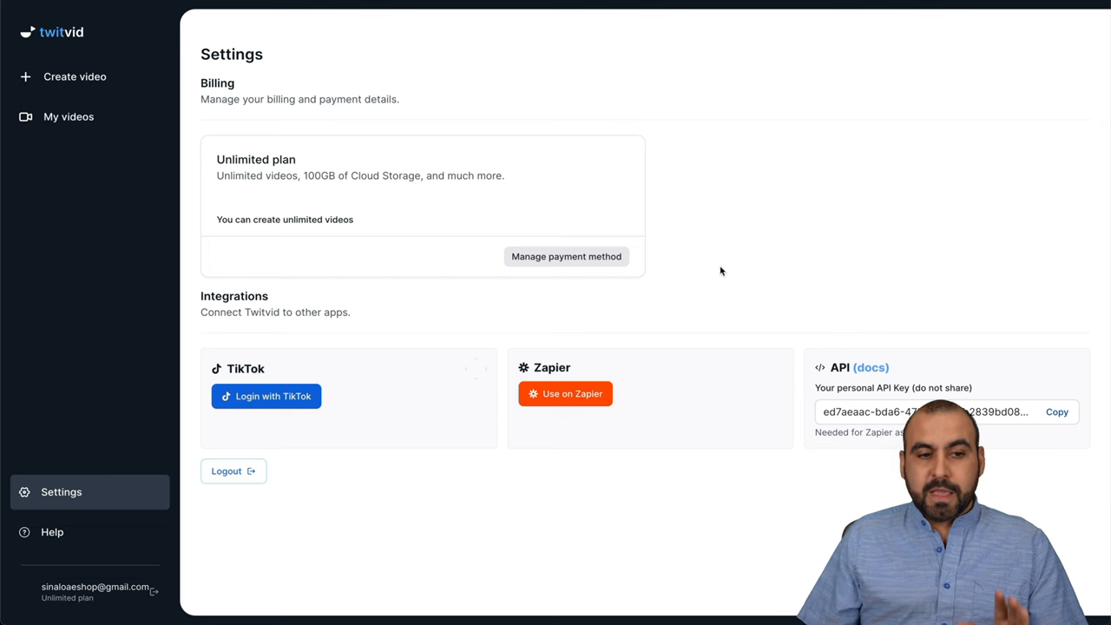
# Return from the billing and integrations Settings to a blank Create video page
pyautogui.click(75, 76)
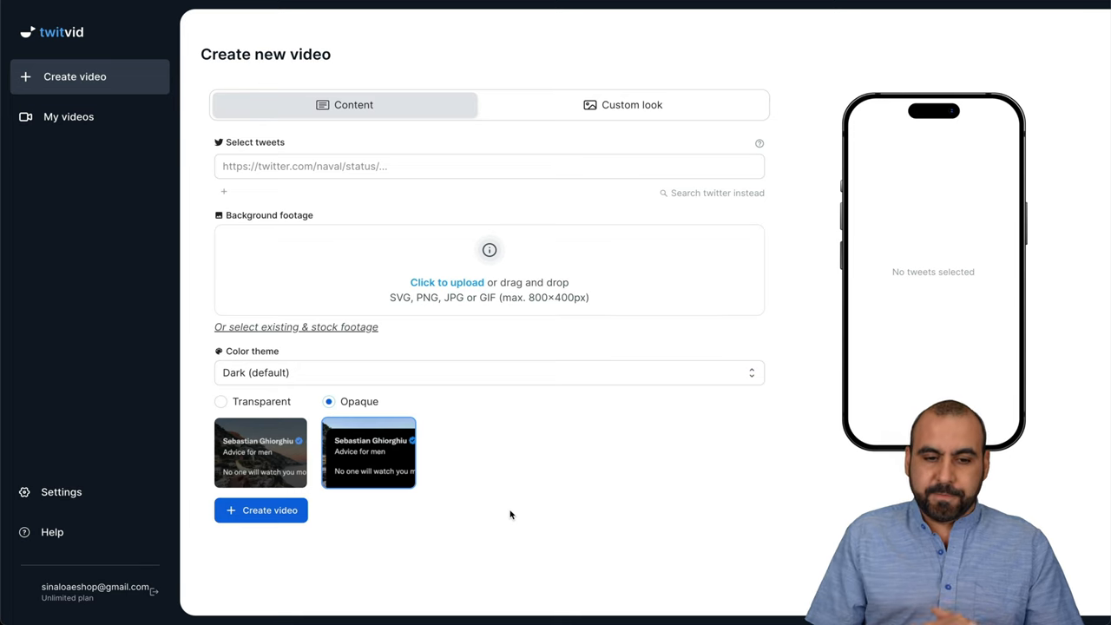
pyautogui.moveTo(893, 230)
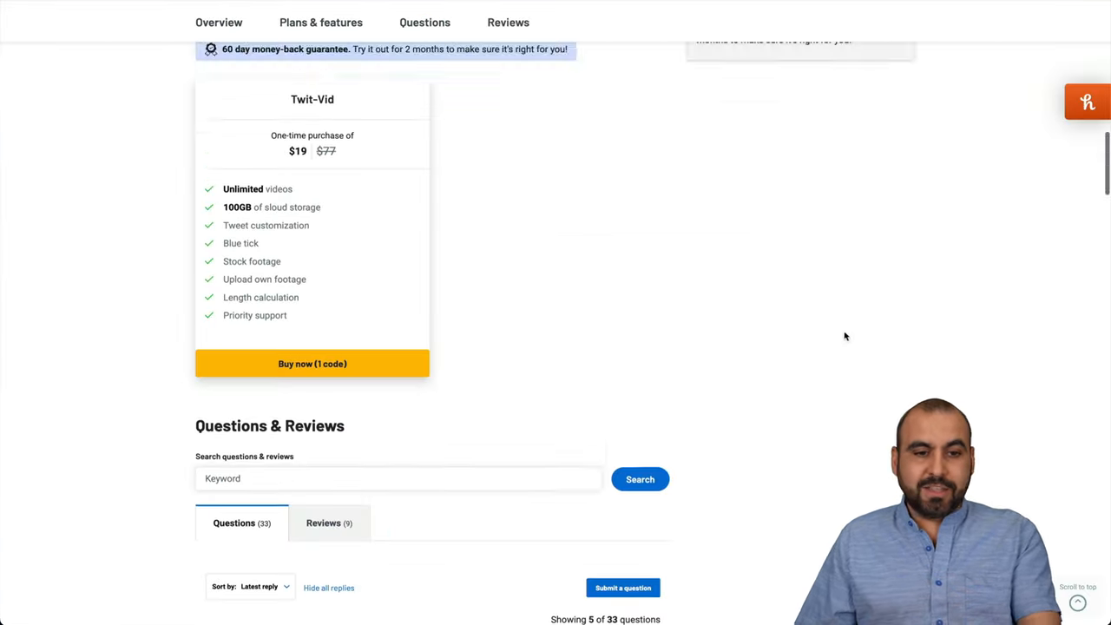
# Scroll the AppSumo Twit-Vid deal page up to the $19 Plans & features card
pyautogui.scroll(3)
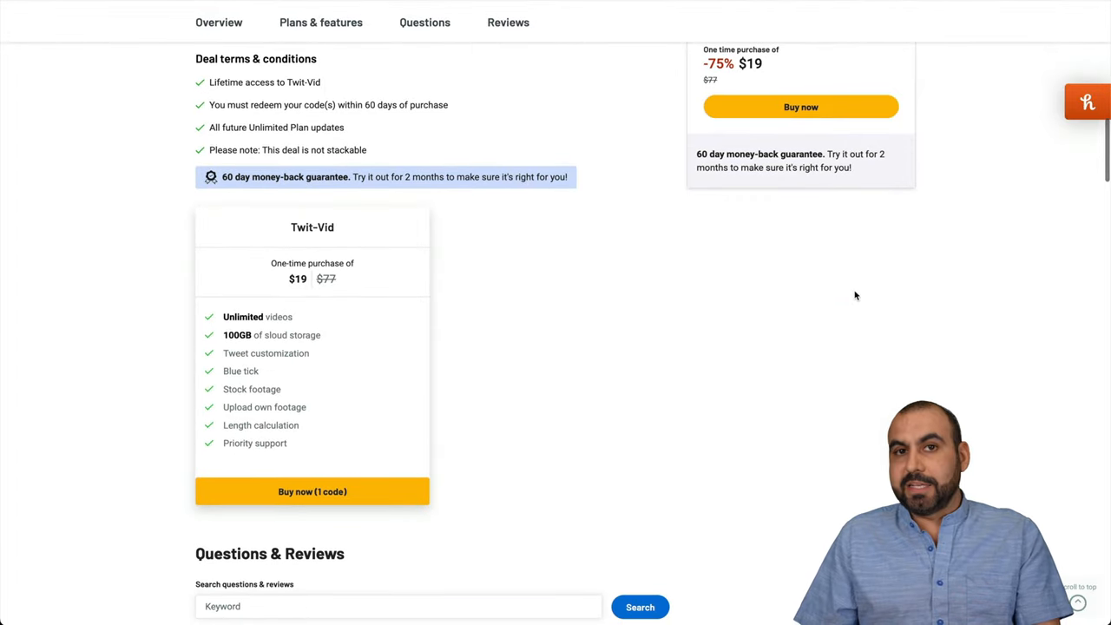
pyautogui.moveTo(389, 317)
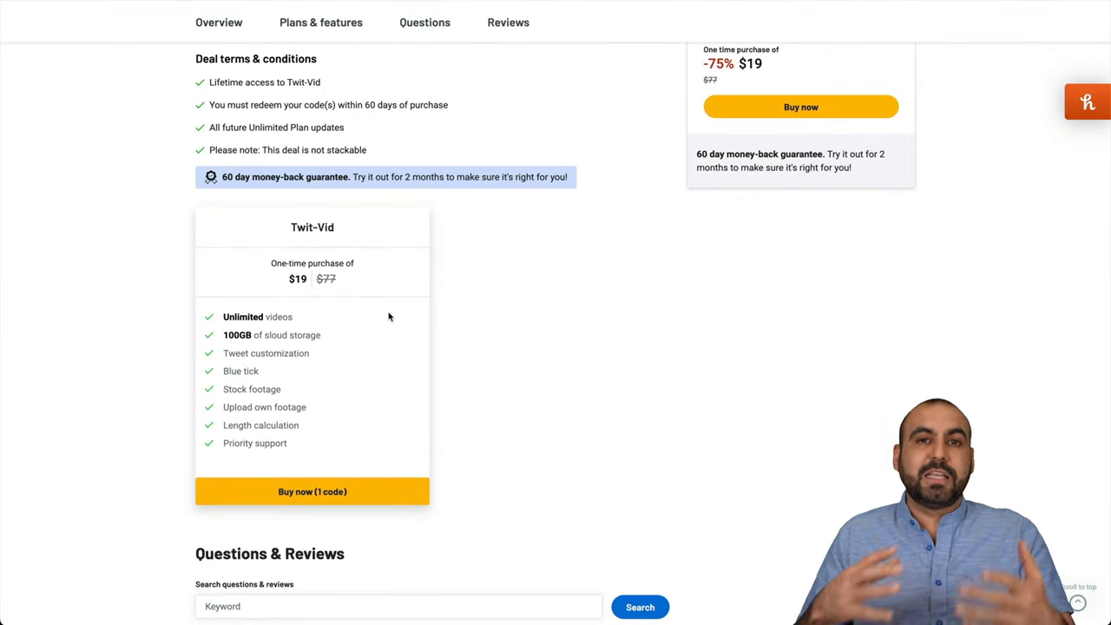